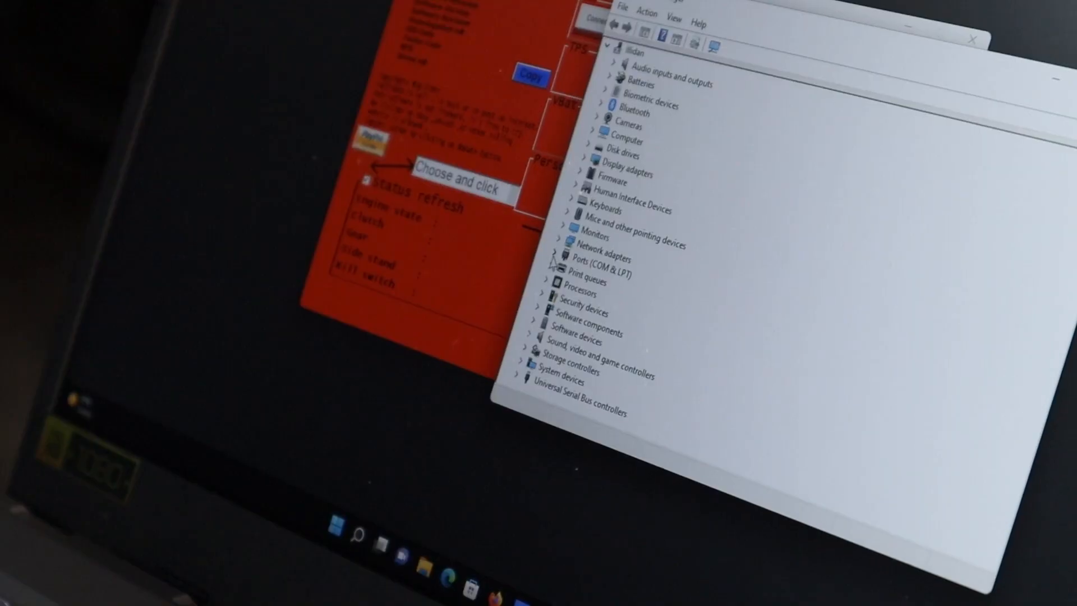
- Expand 'Ports (COM & LPT)' to confirm the USB Serial Port is assigned to COM3
left_click(585, 260)
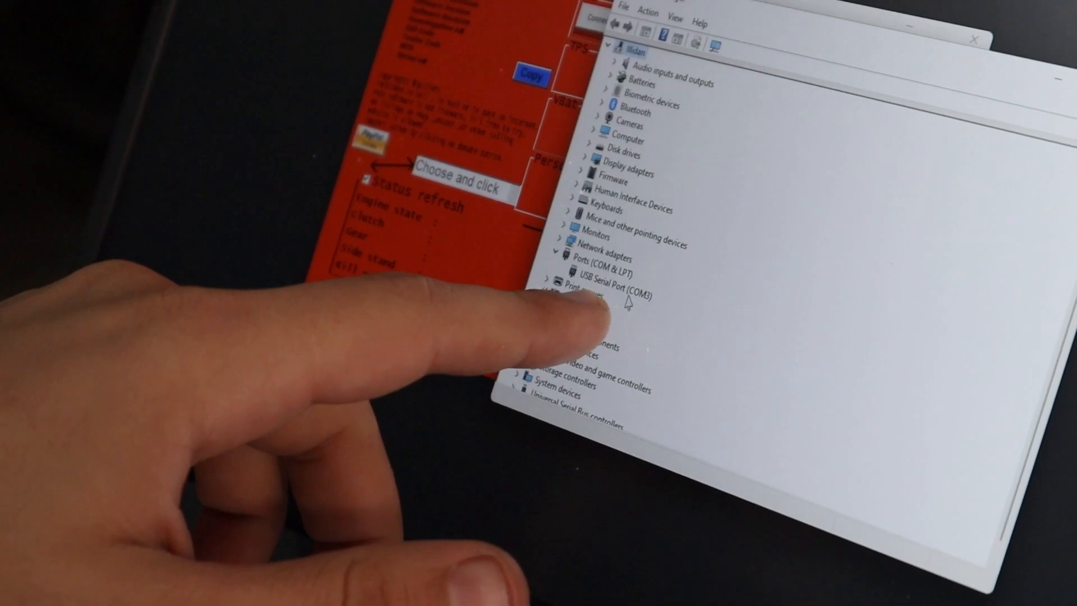
left_click(614, 294)
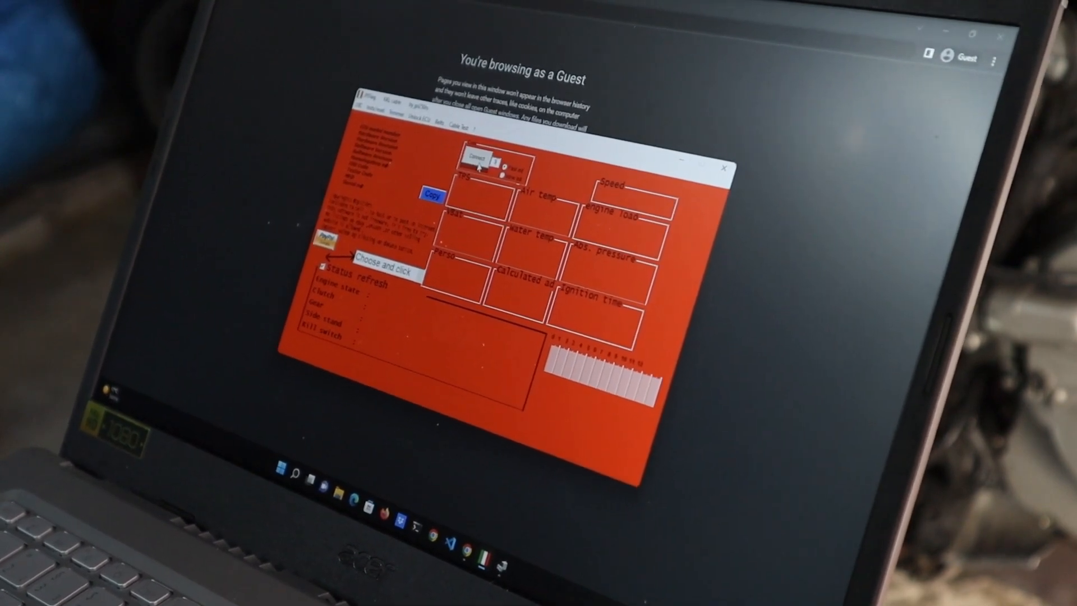
- Connect JPDiag to the bike's ECU on COM3 to start live readings
left_click(477, 161)
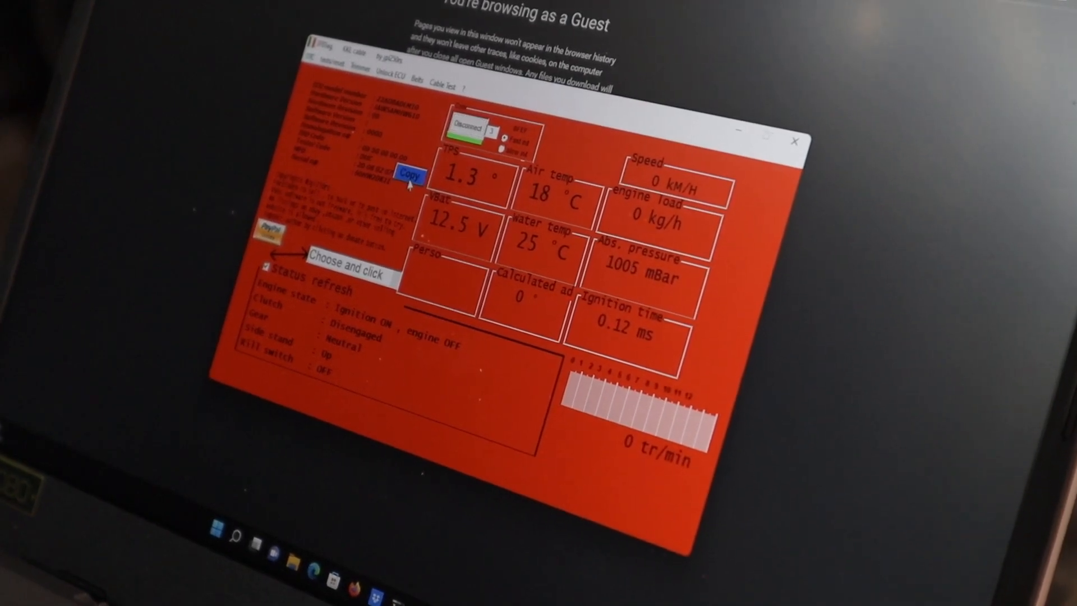
- Copy the ECU identification details into the licence registration web form
left_click(410, 177)
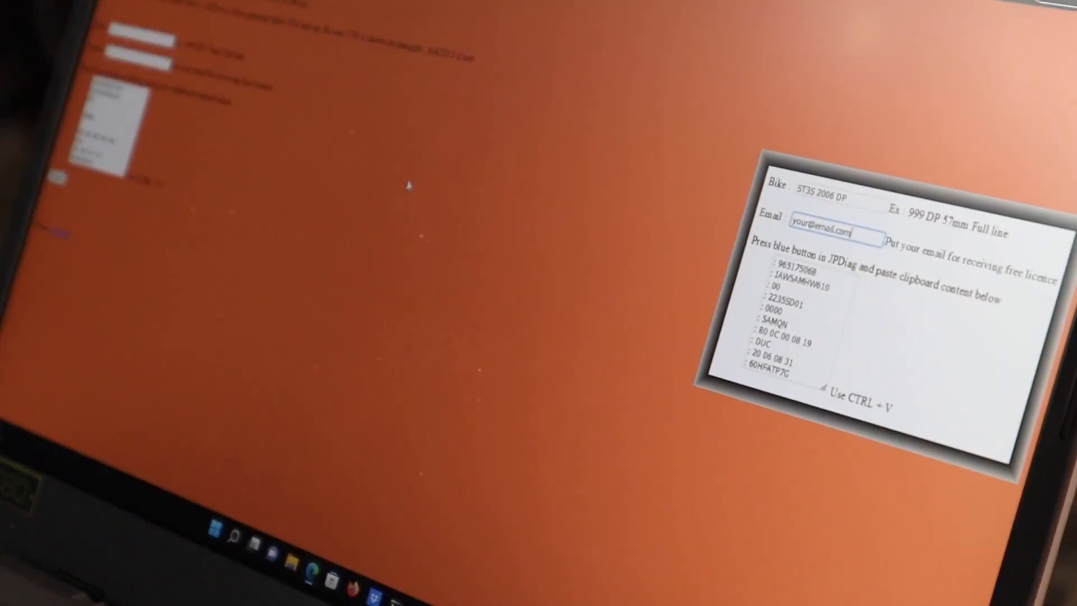